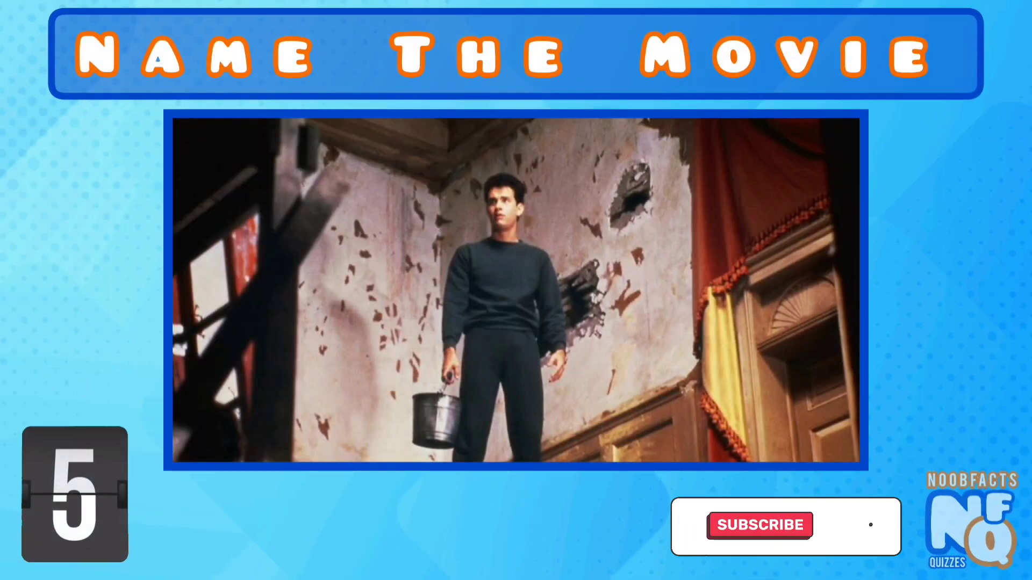
click(759, 525)
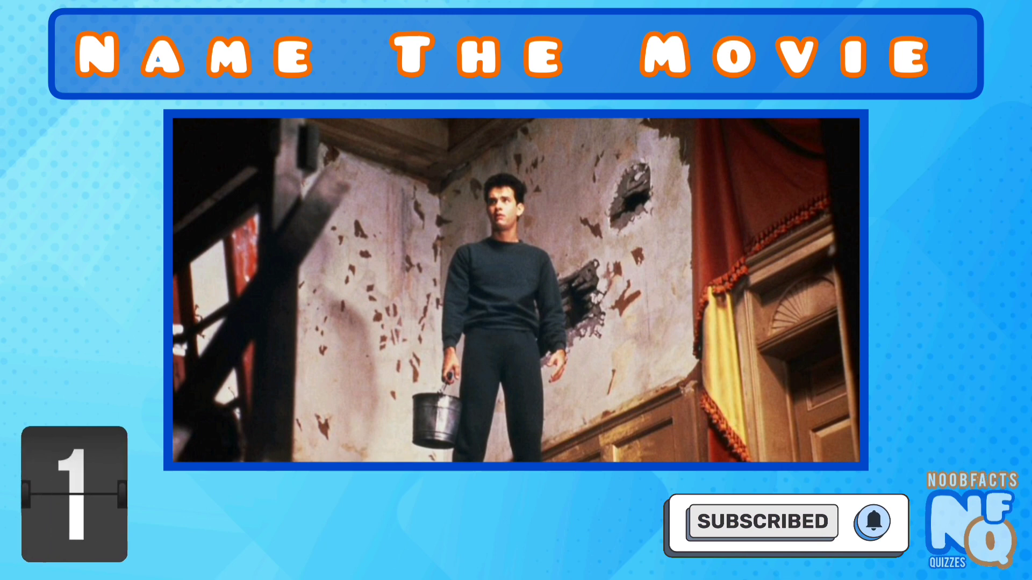